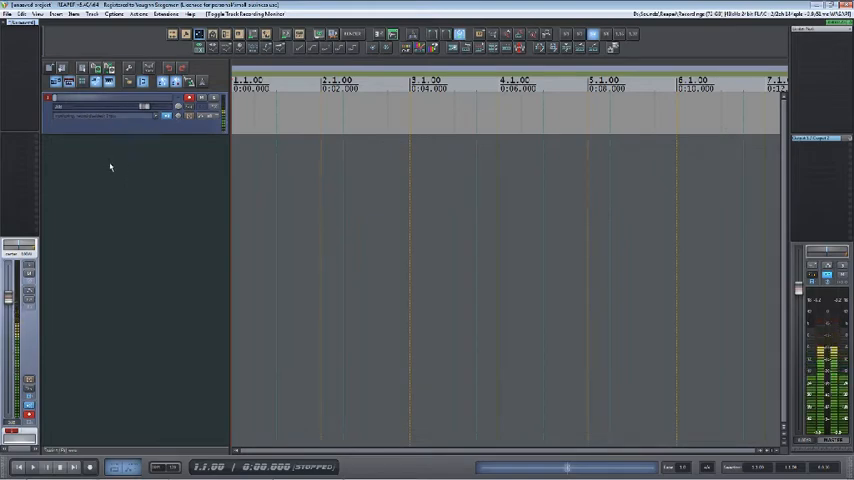
# Bring up the track-insertion menu from the empty track area of the project.
pyautogui.rightClick(110, 167)
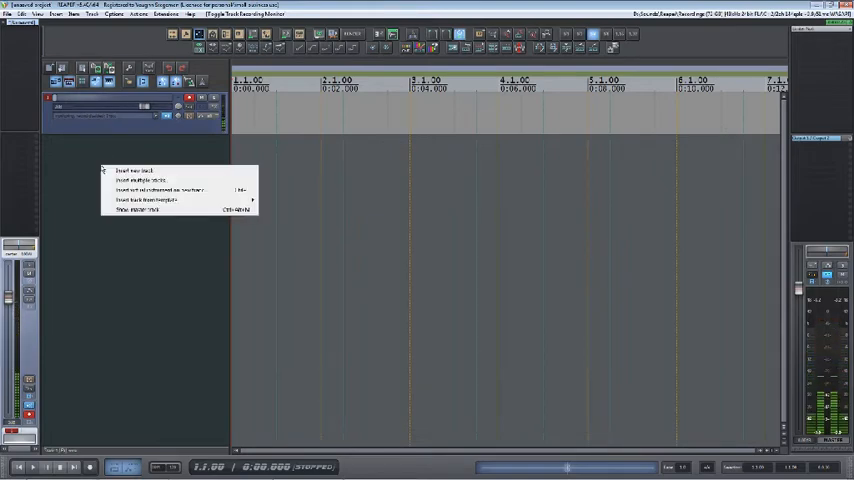
pyautogui.moveTo(166, 206)
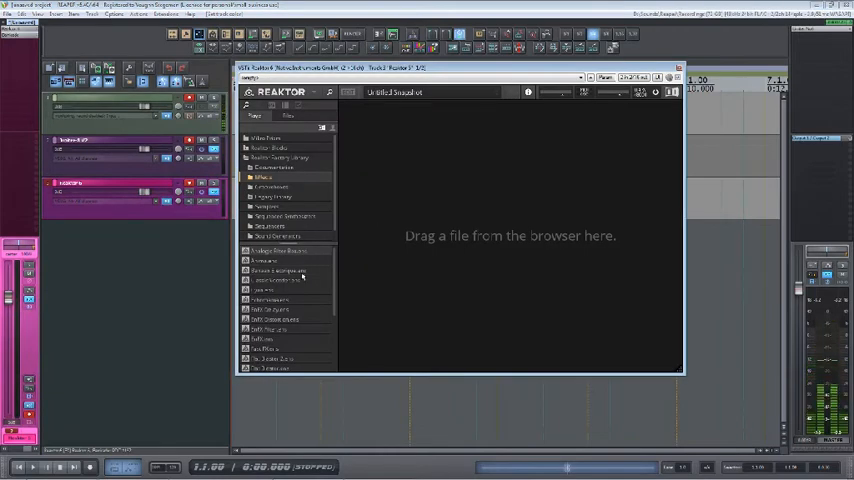
pyautogui.moveTo(274, 303)
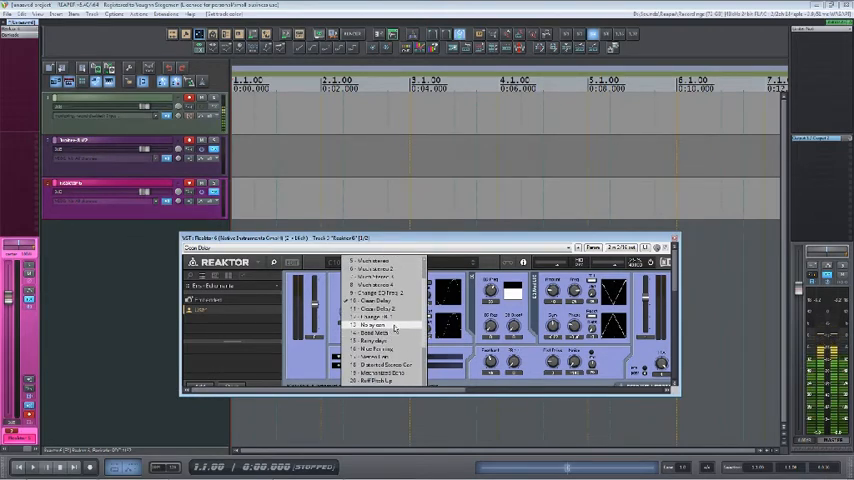
# Browse the Reaktor ensemble's snapshot list, choosing snapshots such as Clean Delay.
pyautogui.click(375, 325)
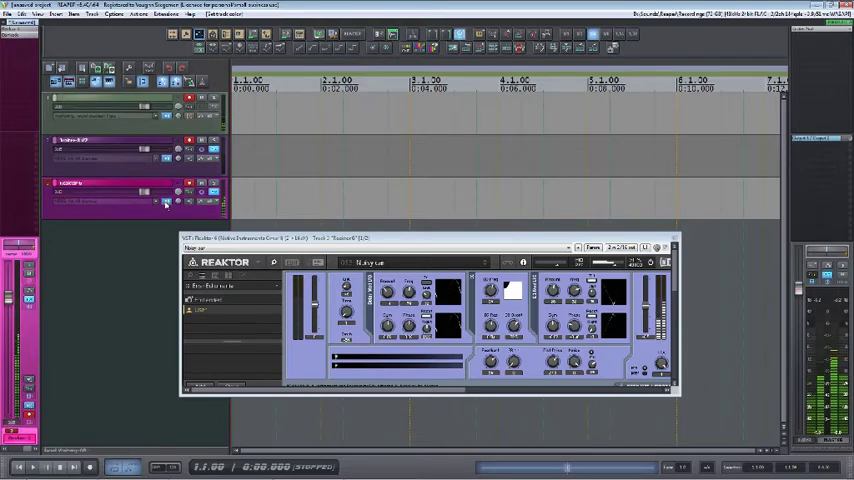
pyautogui.click(166, 202)
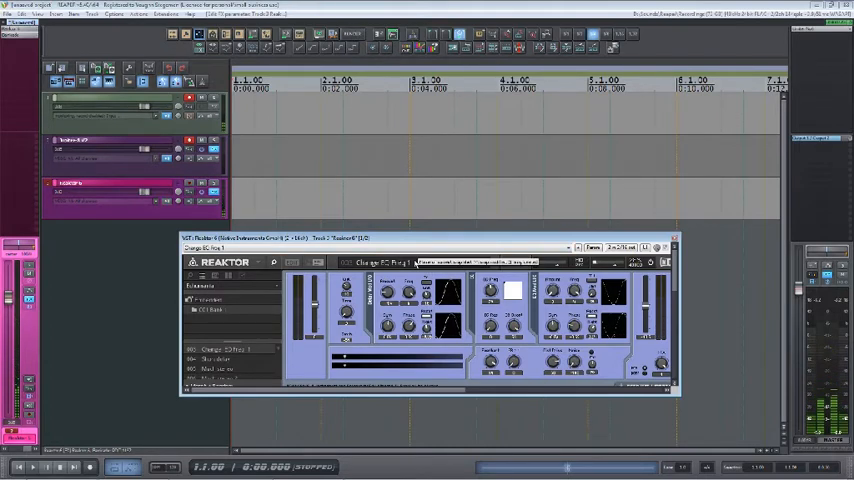
pyautogui.click(390, 247)
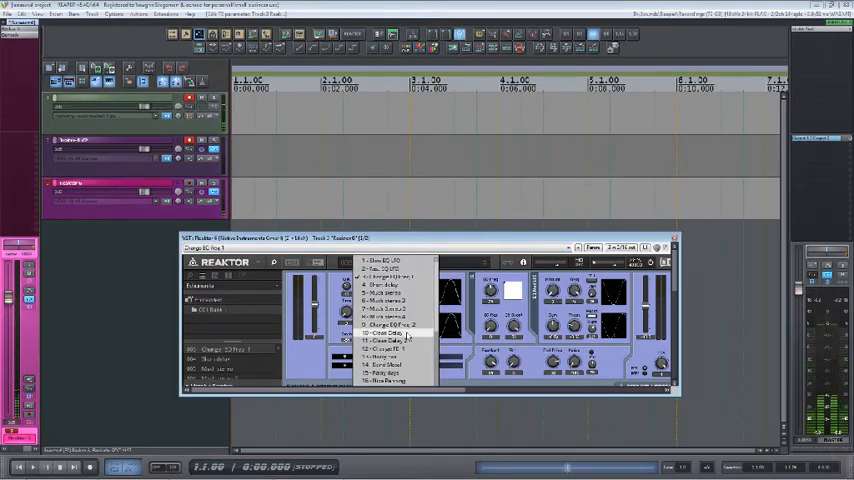
pyautogui.click(390, 333)
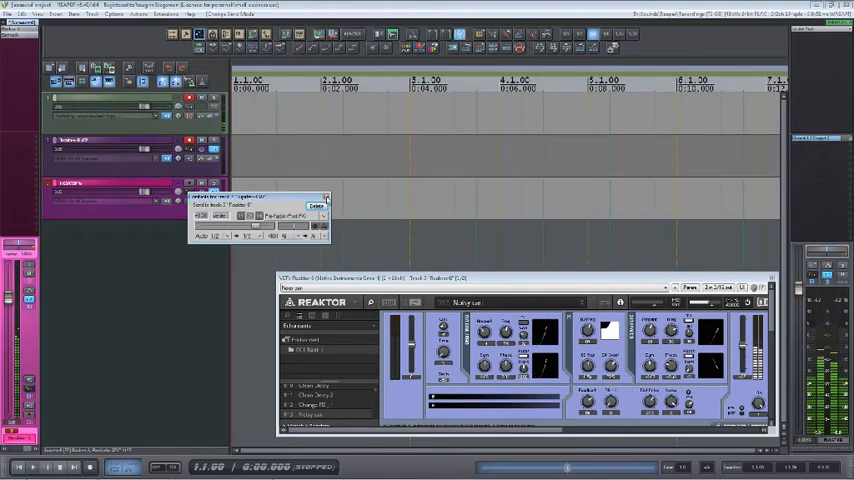
# Close the send settings window for the Jupiter-8 to Reaktor 6 send.
pyautogui.click(317, 206)
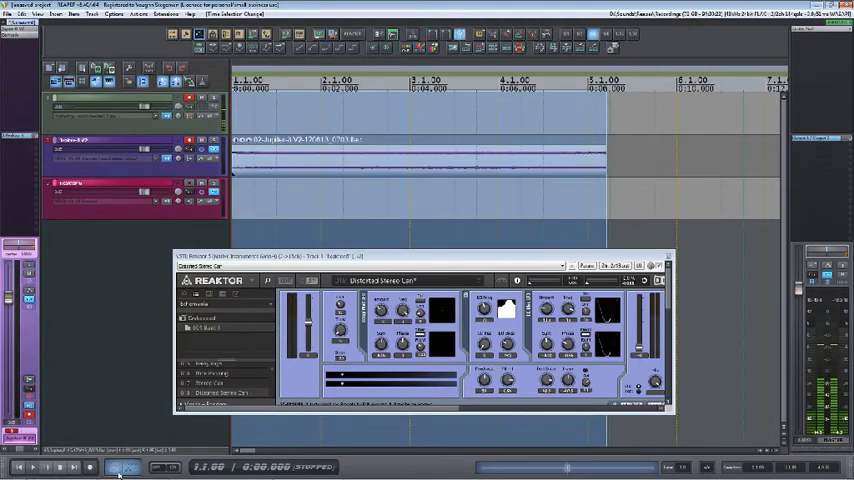
# Use the transport control to capture the Jupiter-8 take.
pyautogui.click(32, 467)
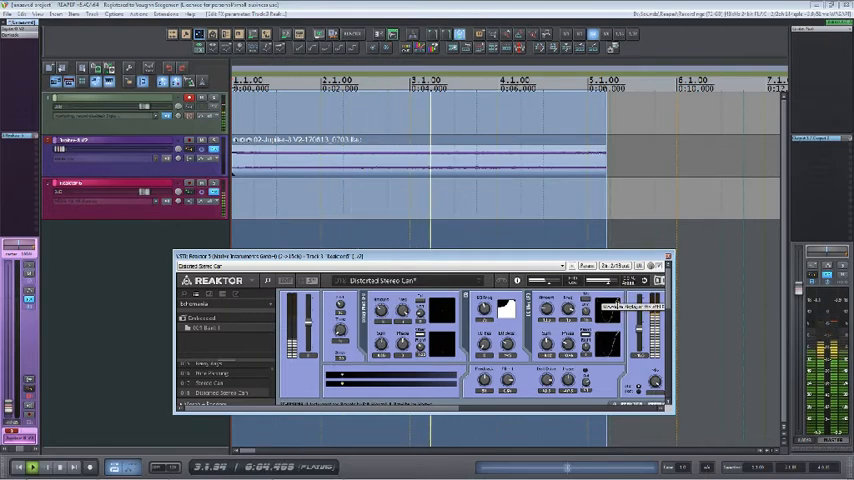
# Start playback to hear the Jupiter-8 clip through Reaktor's Distorted Stereo Car patch.
pyautogui.click(31, 467)
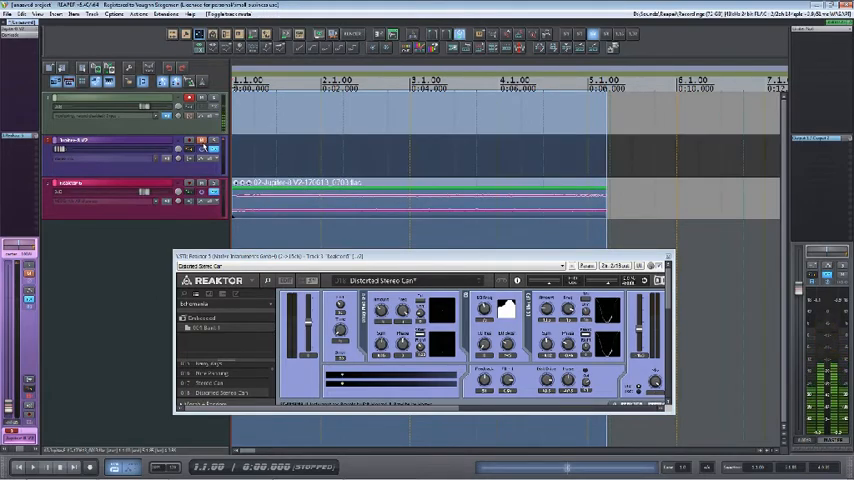
# Stop the project playback from the transport.
pyautogui.click(31, 467)
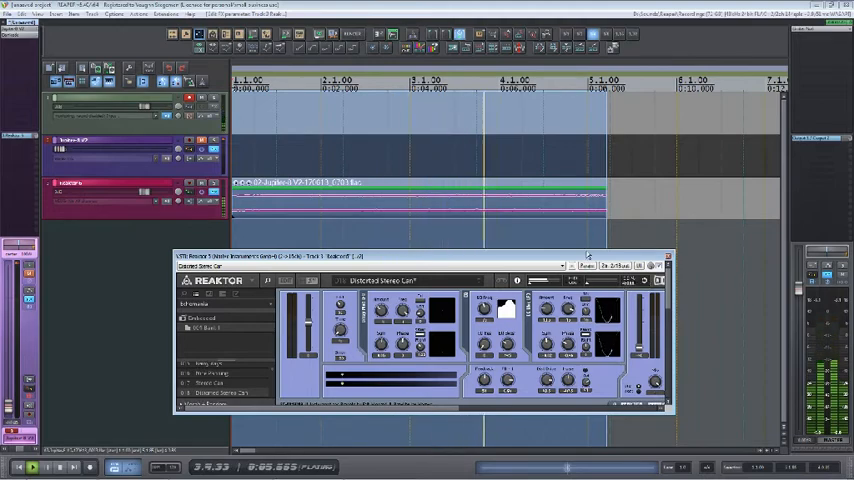
# Start project playback so the Jupiter-8 part feeds Reaktor 6.
pyautogui.click(45, 467)
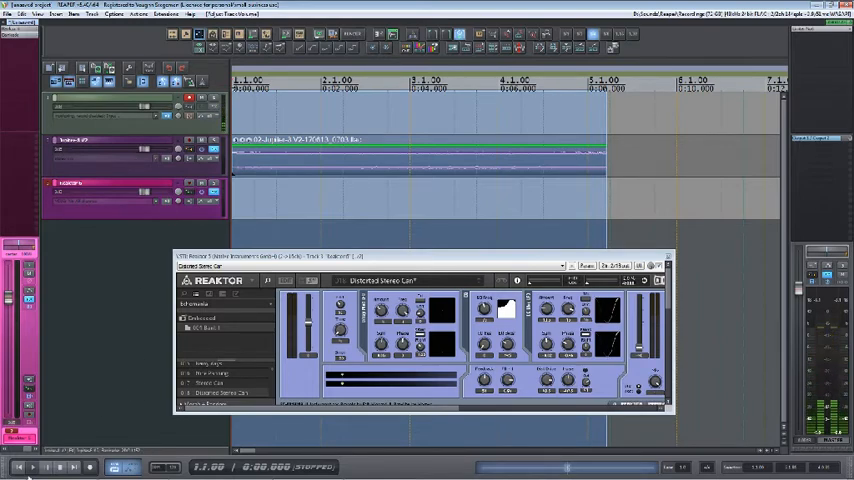
pyautogui.click(31, 467)
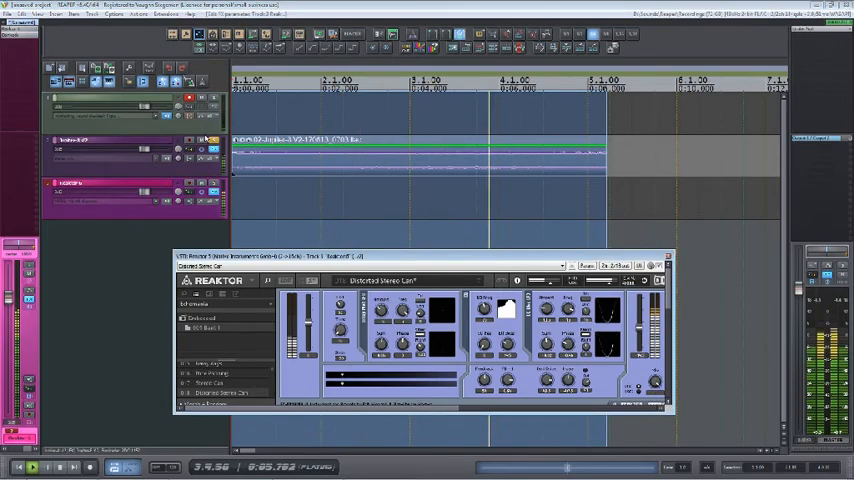
# Solo the Jupiter-8 track, then toggle solo on the Reaktor 6 track during playback.
pyautogui.rightClick(230, 150)
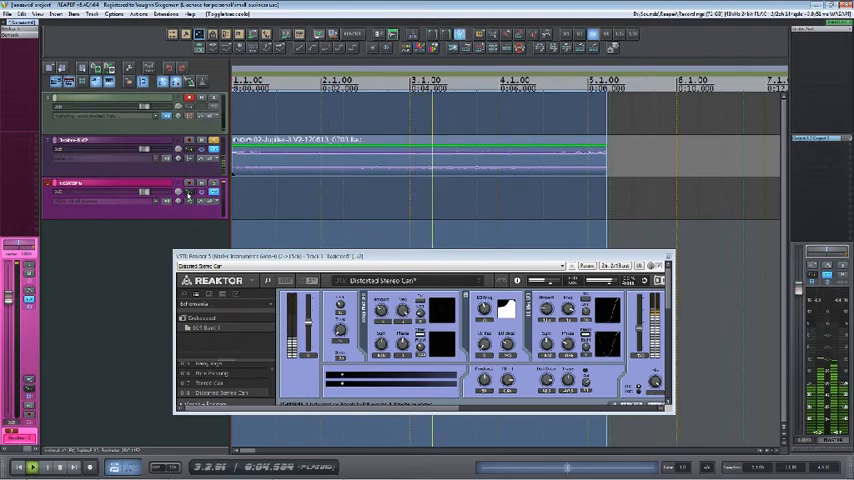
pyautogui.click(177, 195)
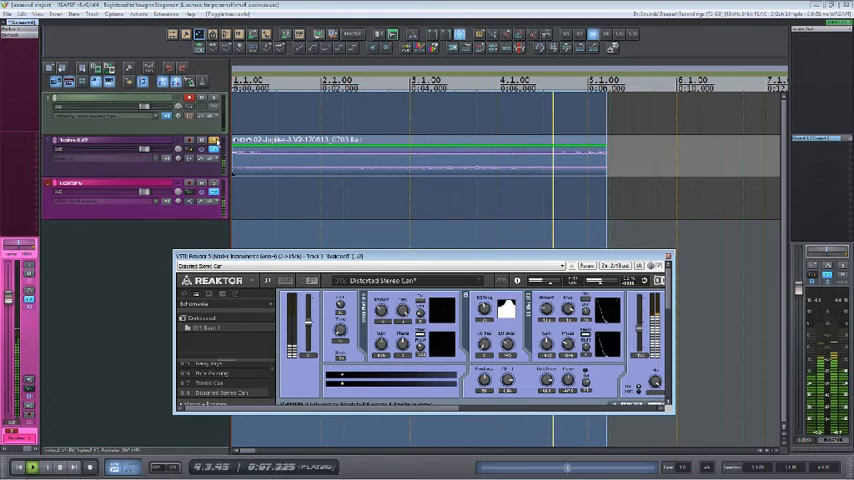
# Change the Jupiter-8 solo mode, stop playback at the start, and open the routing matrix.
pyautogui.rightClick(230, 145)
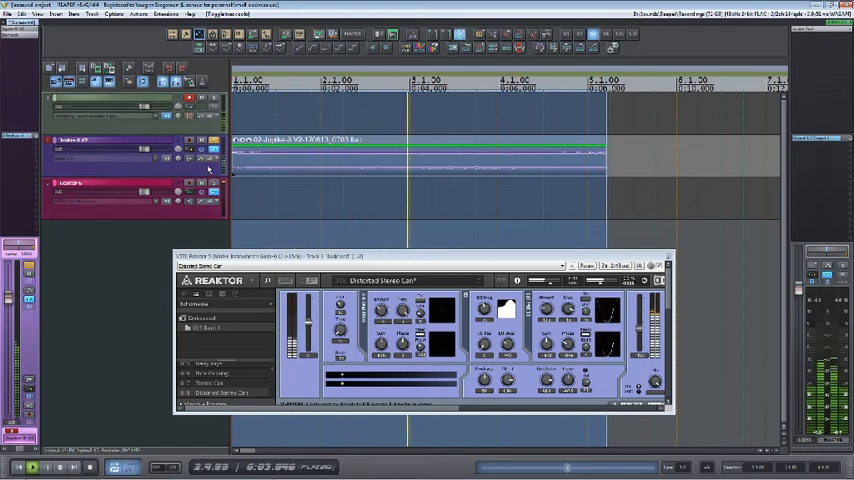
pyautogui.click(47, 467)
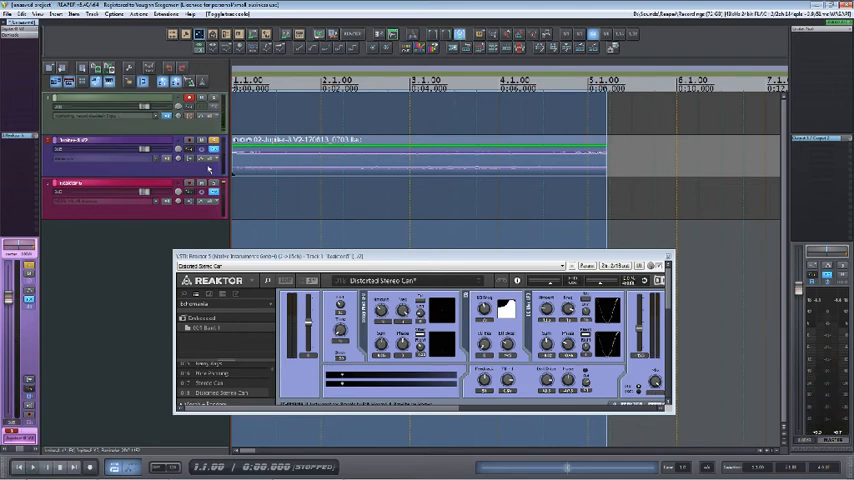
pyautogui.click(189, 98)
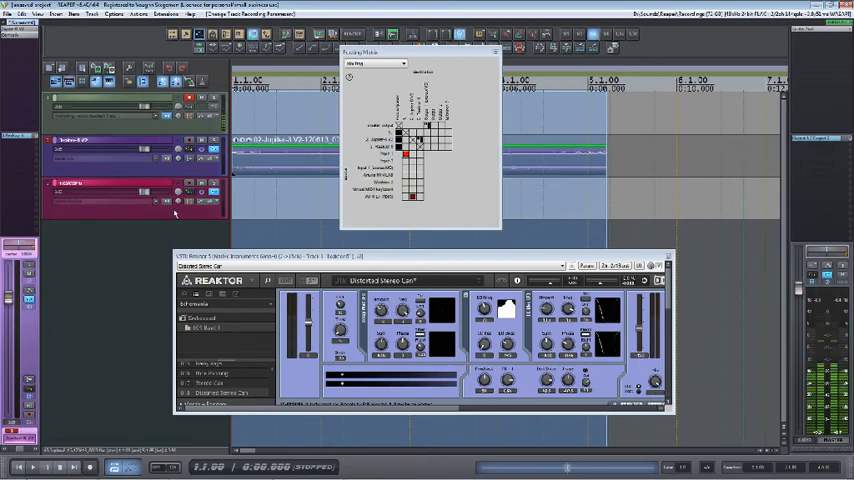
# Resume playback and switch the Reaktor 6 receive to a different destination channel pair.
pyautogui.click(32, 467)
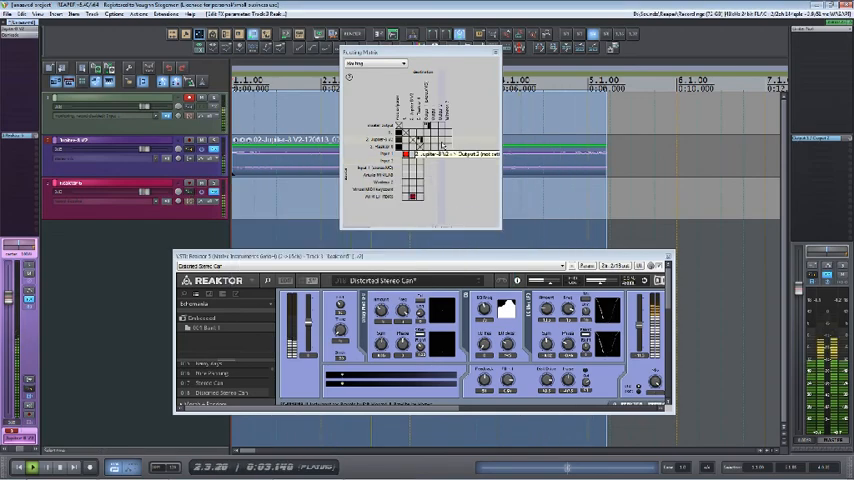
pyautogui.moveTo(456, 196)
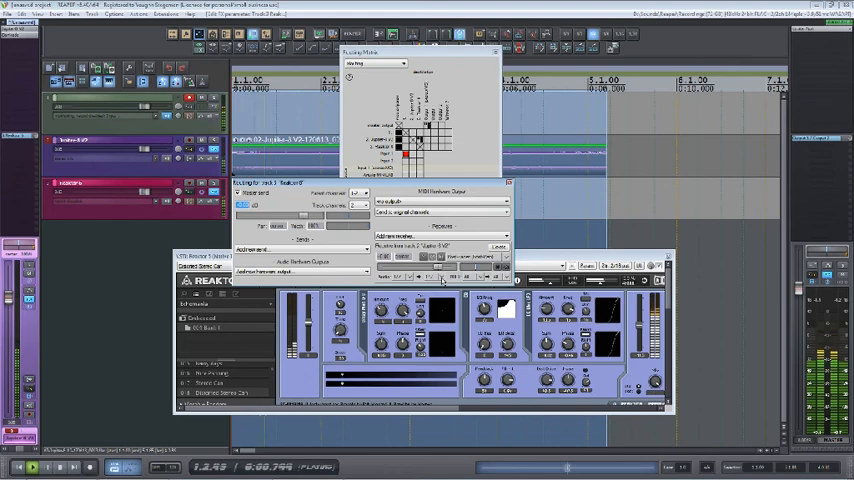
pyautogui.click(430, 277)
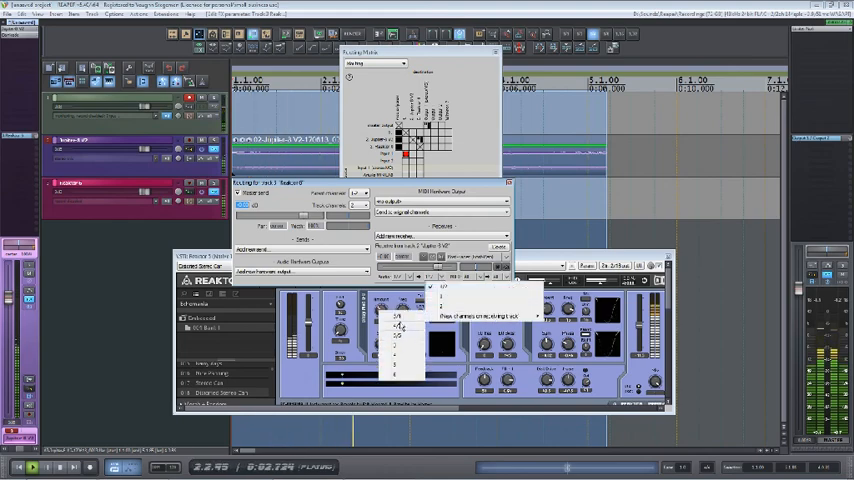
pyautogui.click(398, 320)
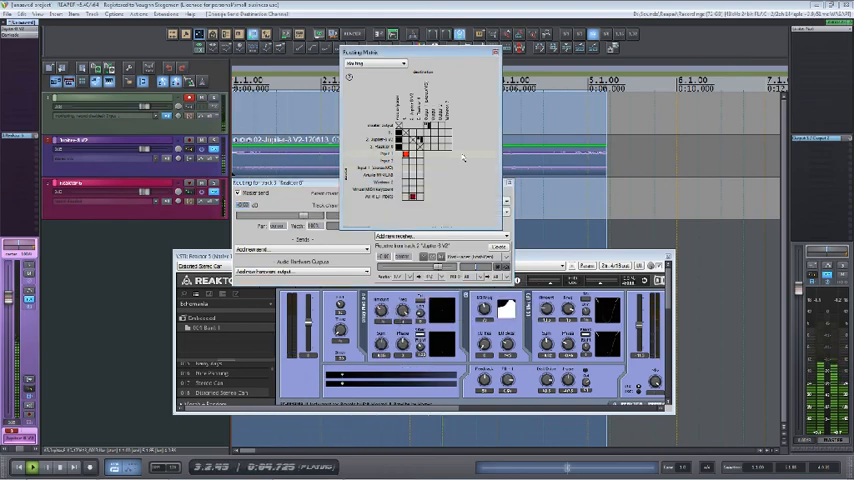